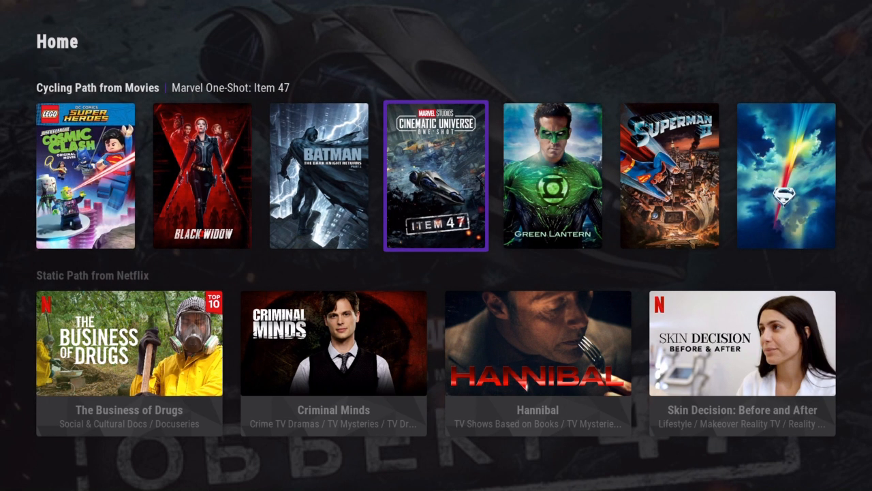
- Reveal the vertical main menu beside the home widget rows
key("Left")
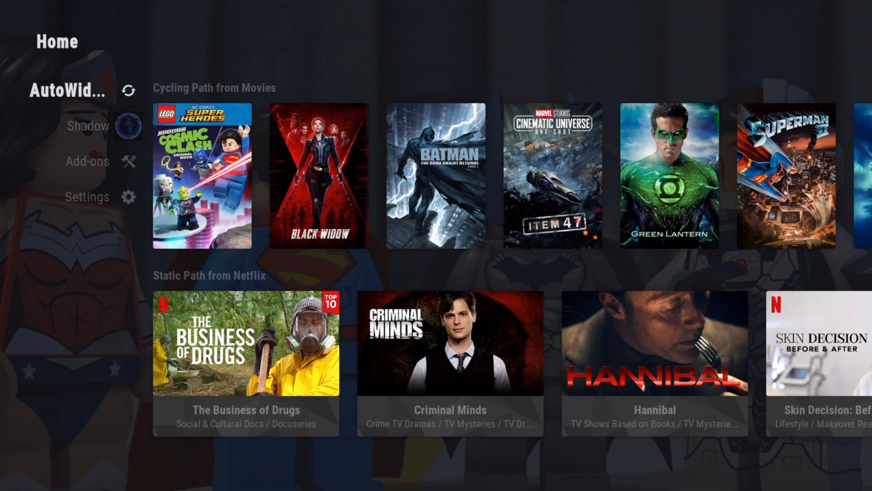
- Review the home menu widgets via Settings > Skin Settings, then bring up the Power Menu on Refresh Widgets
left_click(80, 196)
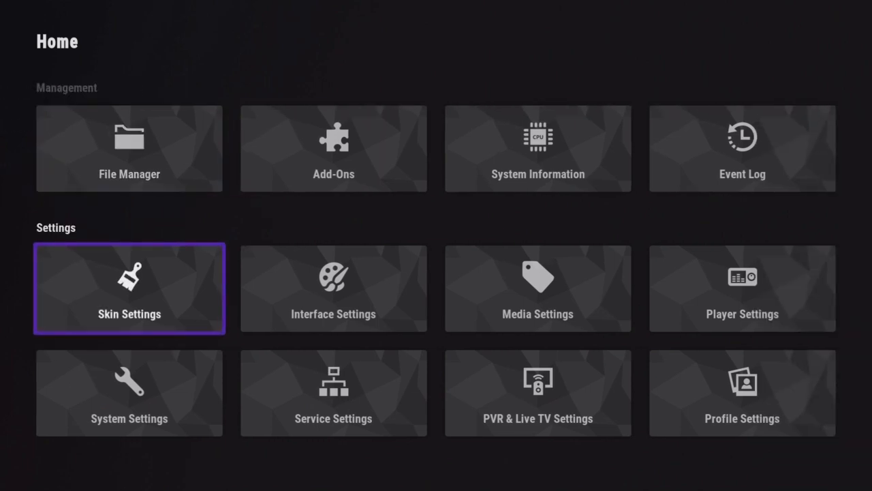
left_click(128, 288)
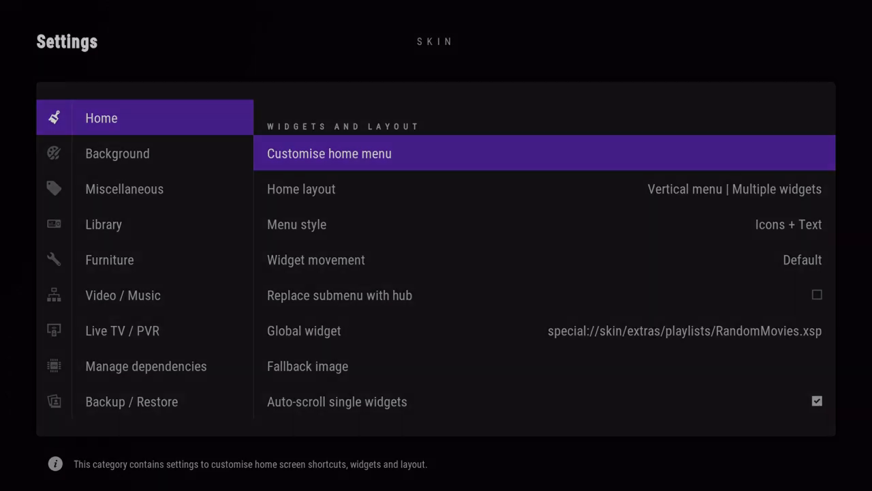
left_click(330, 153)
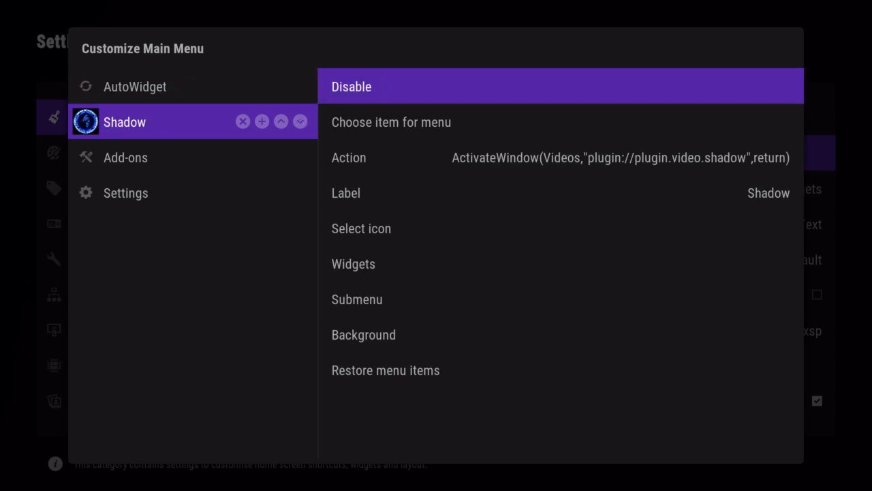
left_click(353, 265)
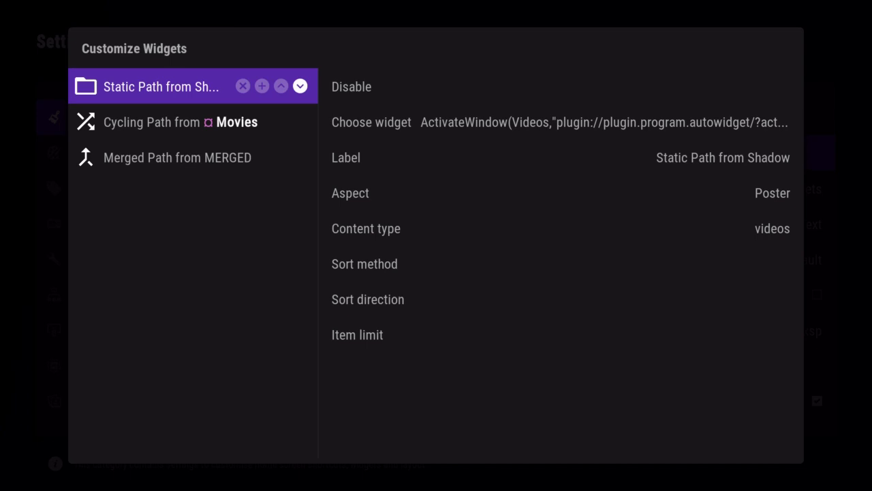
key("Down")
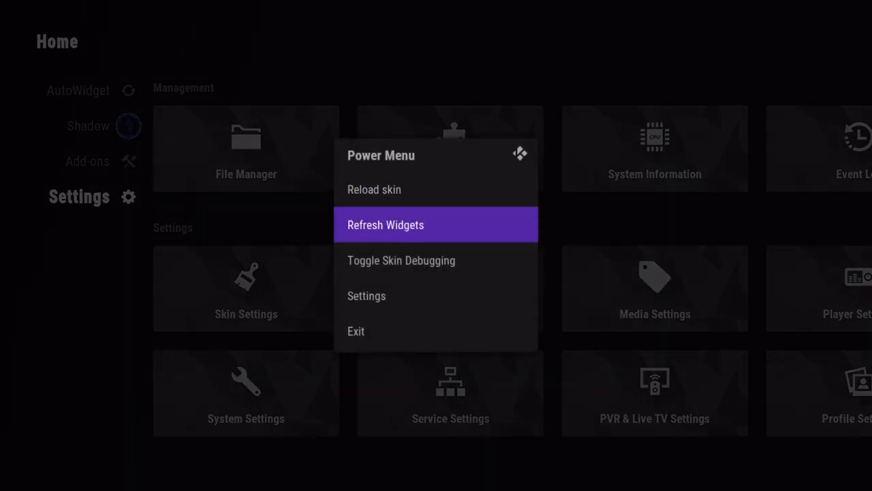
- Refresh the home screen widgets and bring up the Power Menu at Toggle Skin Debugging
key("Down")
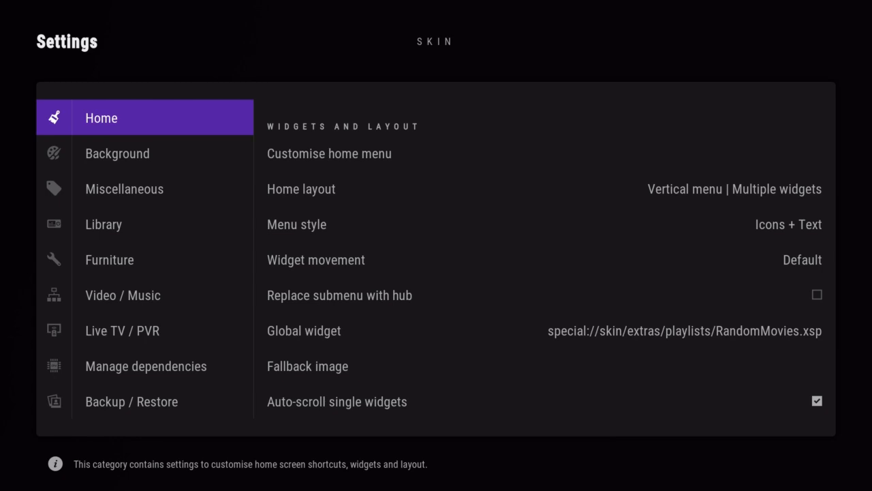
left_click(124, 188)
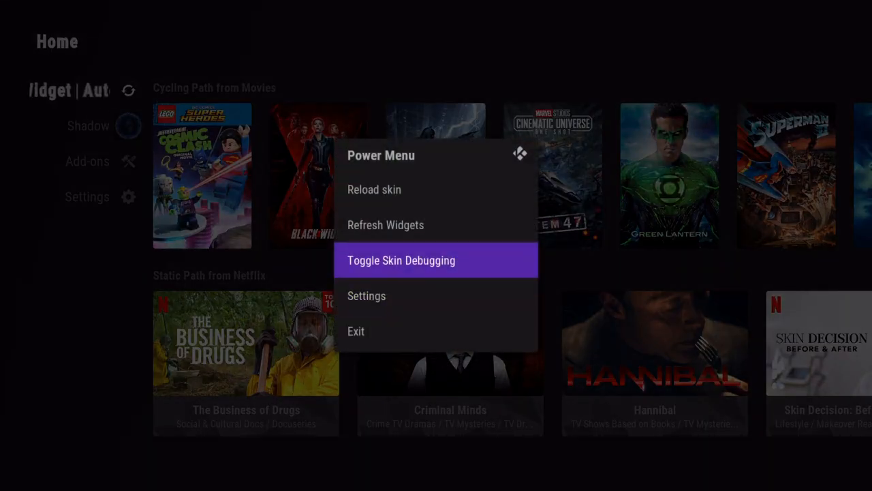
- Turn on the skin debugging overlay and show the settings hub with window IDs drawn
left_click(400, 259)
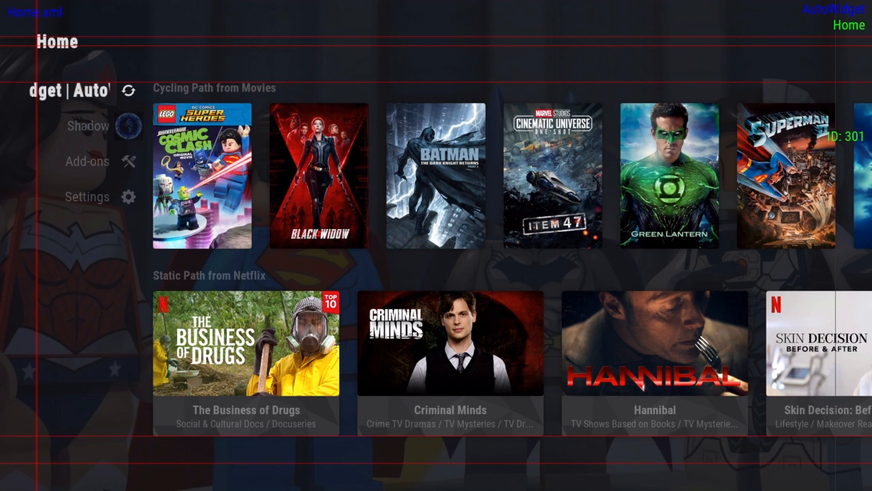
left_click(82, 126)
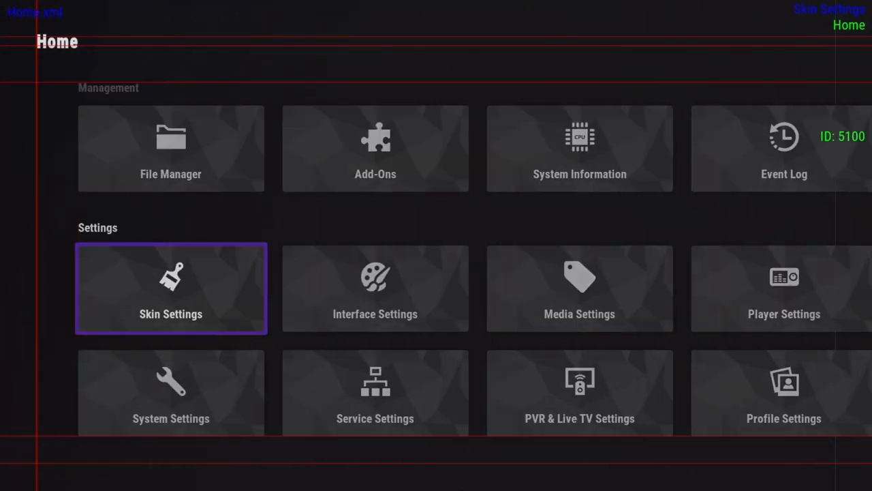
- Reach home menu customisation under Skin Settings > Home and turn skin debugging off again
left_click(170, 288)
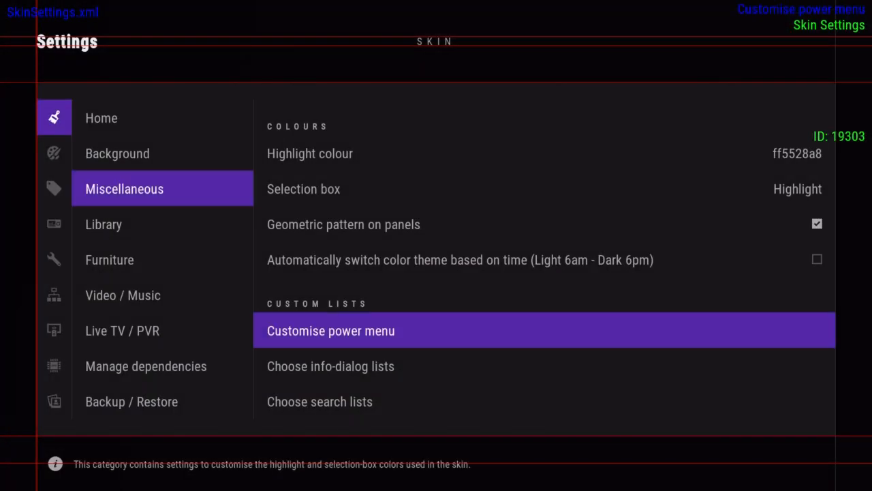
left_click(100, 117)
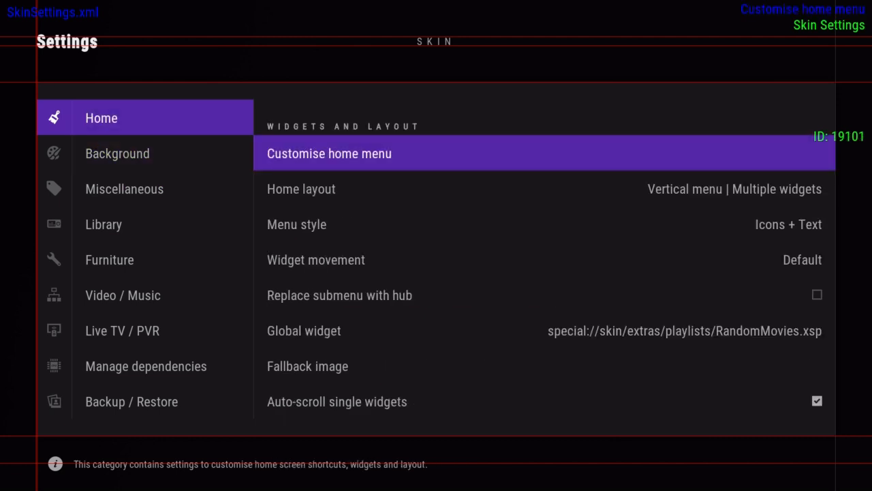
left_click(330, 152)
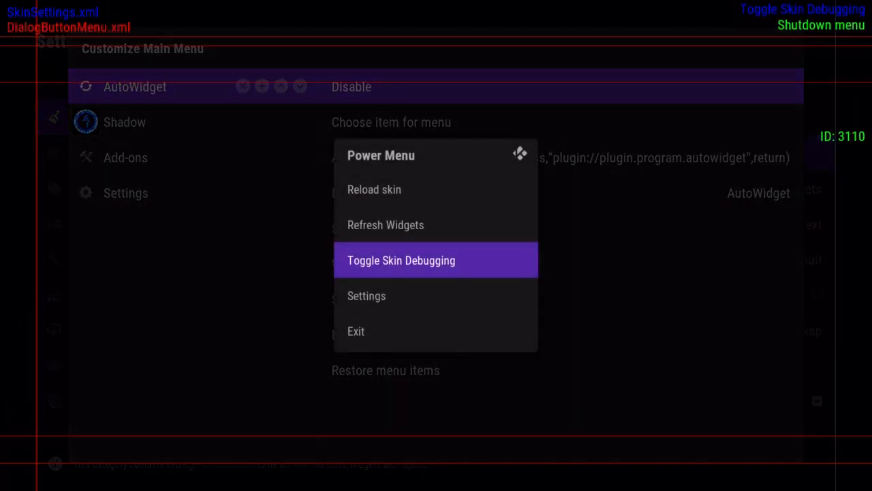
left_click(400, 259)
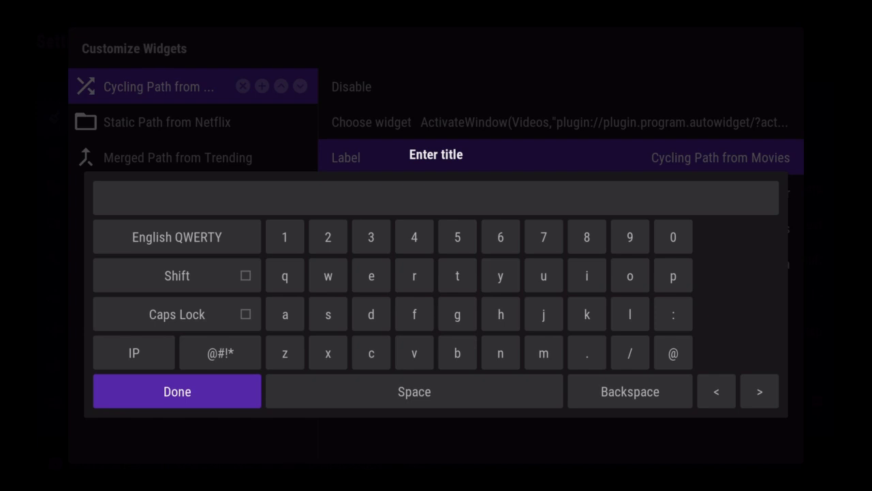
- Enter $INFO[Container(23101).ListItem.Property(autoLabel)] as the Cycling Path from Movies widget label and confirm it
type("$INFO[")
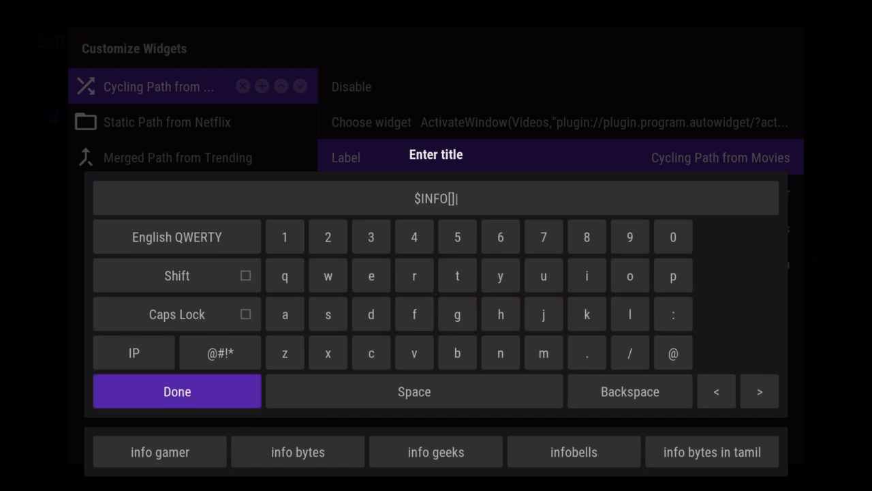
left_click(715, 390)
type("Container(23101)")
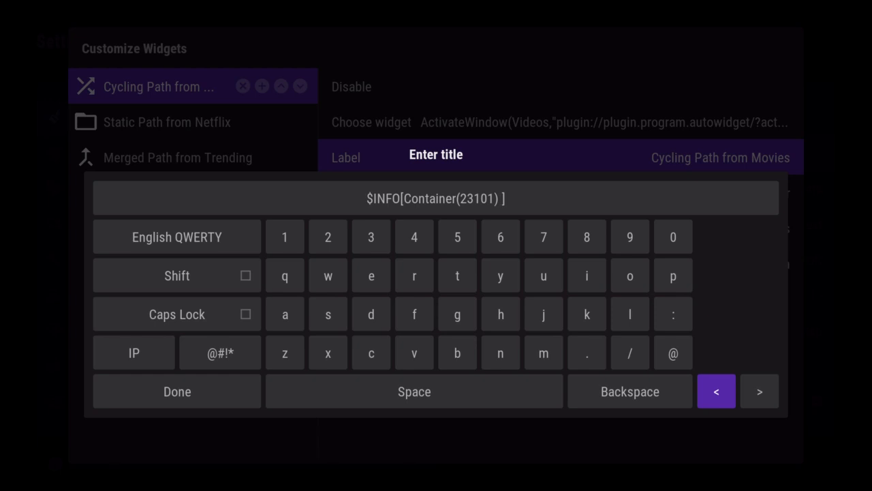
left_click(630, 392)
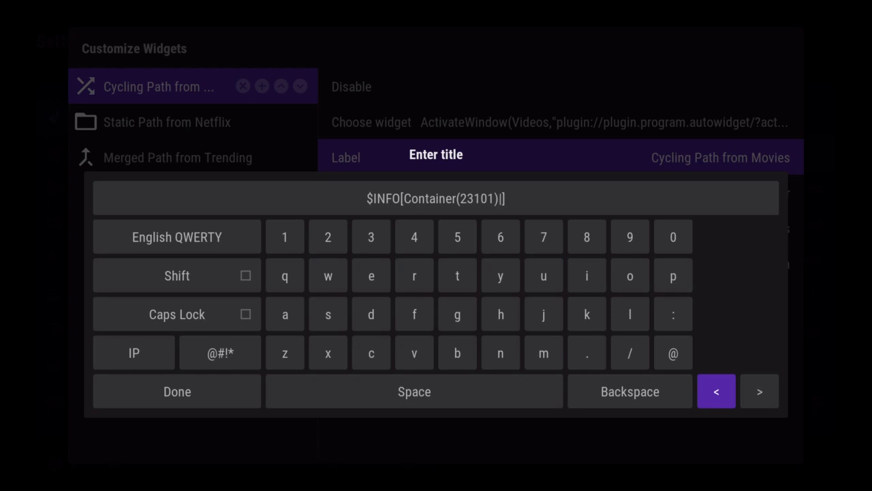
type(".ListItem.")
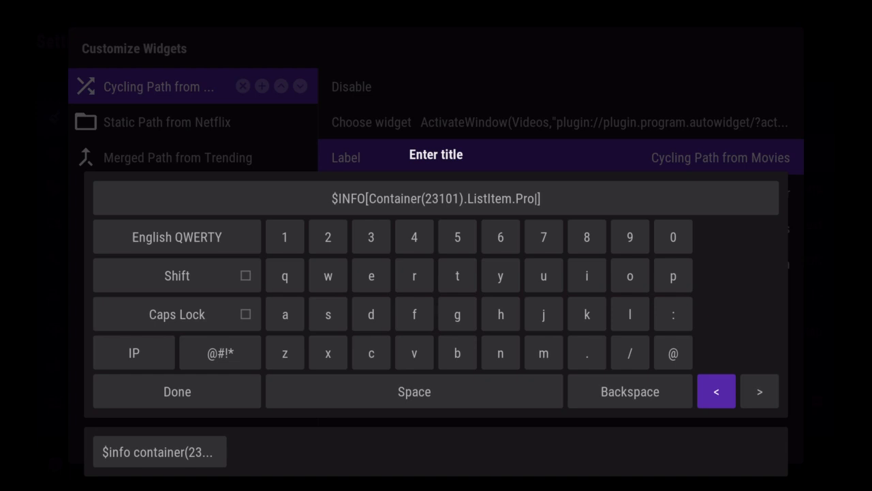
type("Property(autoLabel")
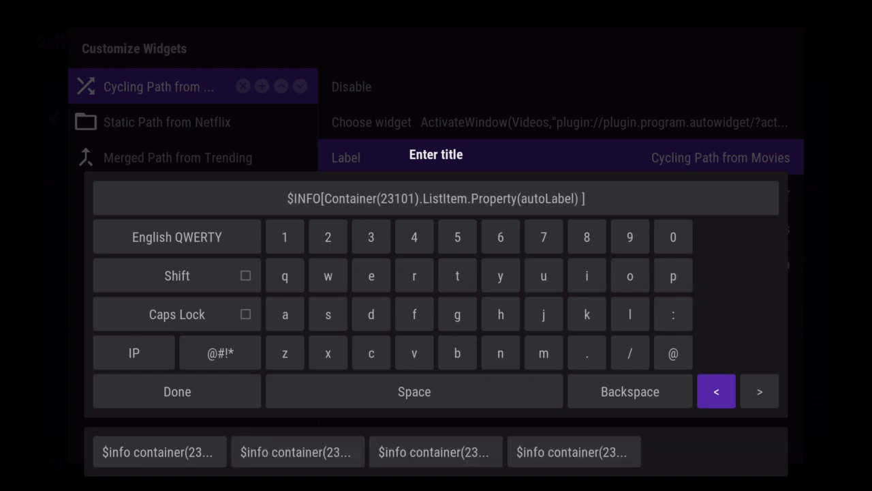
left_click(759, 390)
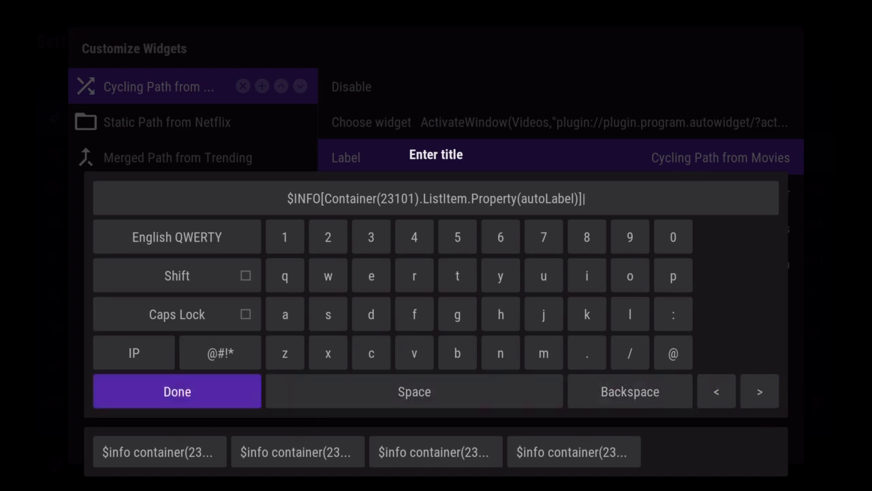
left_click(177, 390)
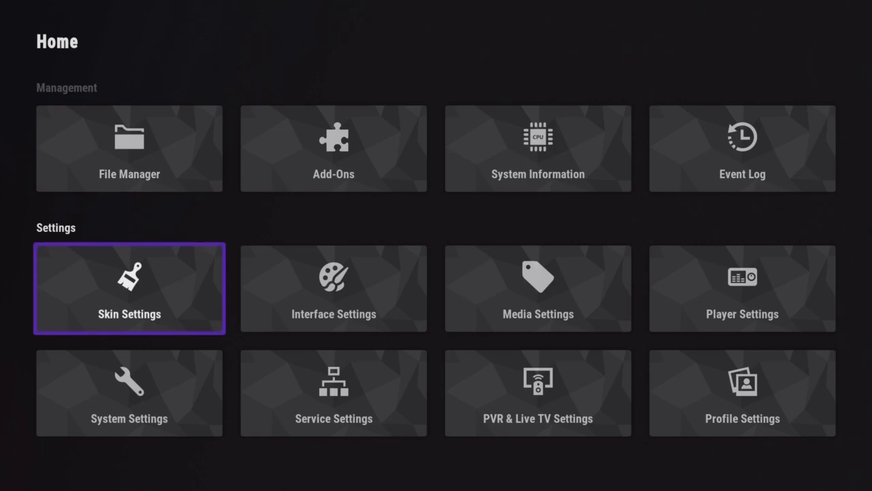
- Reach the AutoWidget menu item's widget list under Skin Settings > Customise home menu
left_click(128, 289)
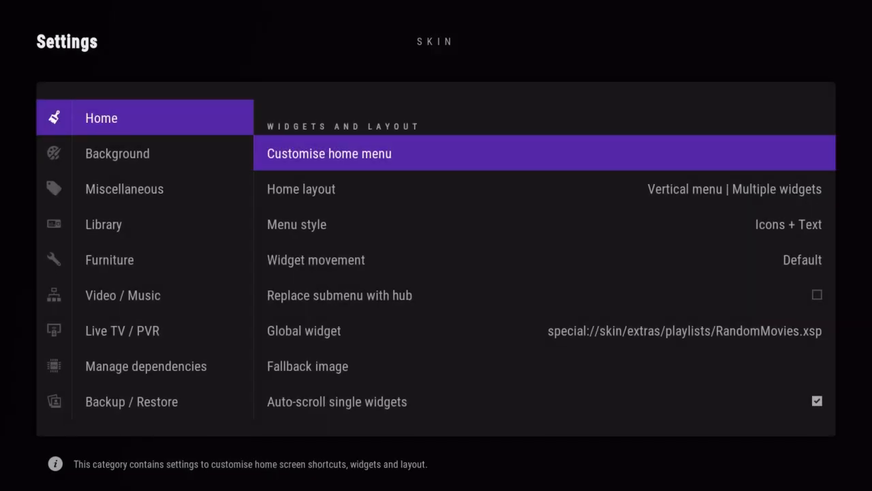
left_click(330, 153)
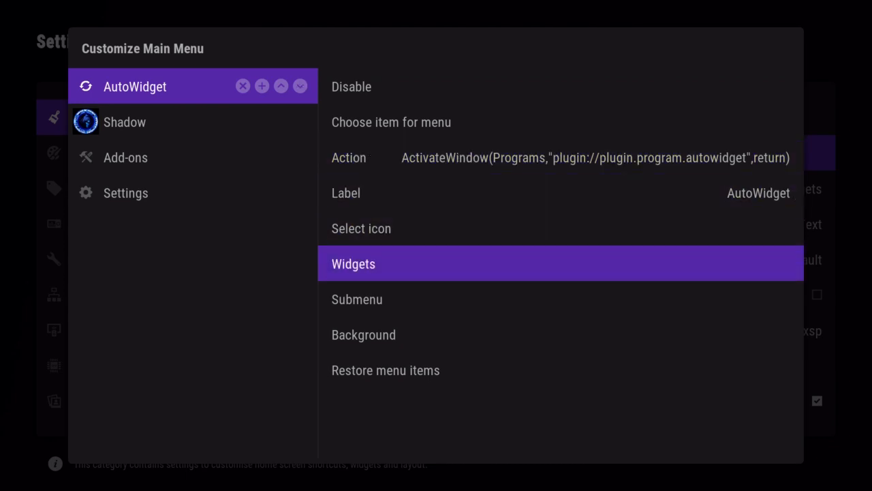
left_click(353, 265)
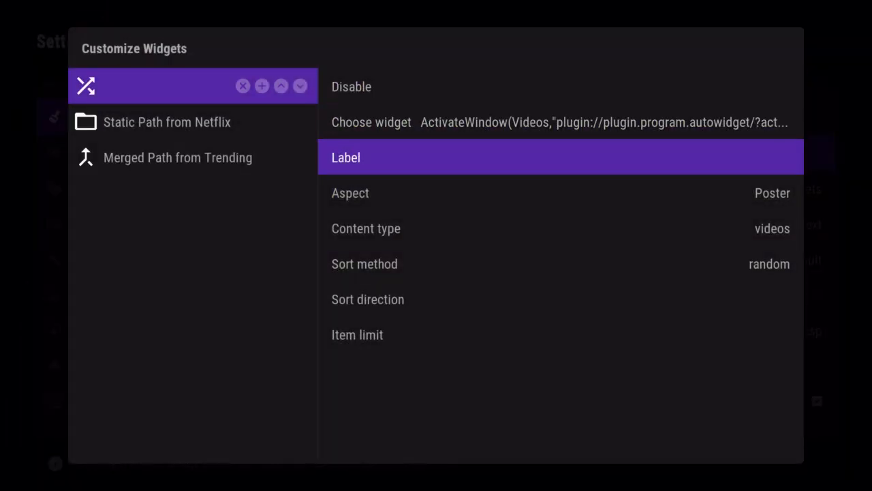
- Clear the first widget's label by confirming an empty title, then reopen its label entry
left_click(347, 158)
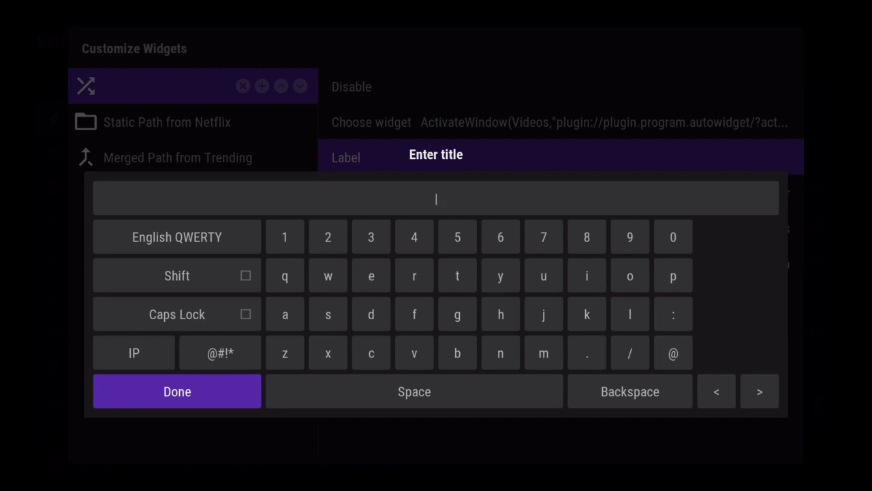
left_click(177, 390)
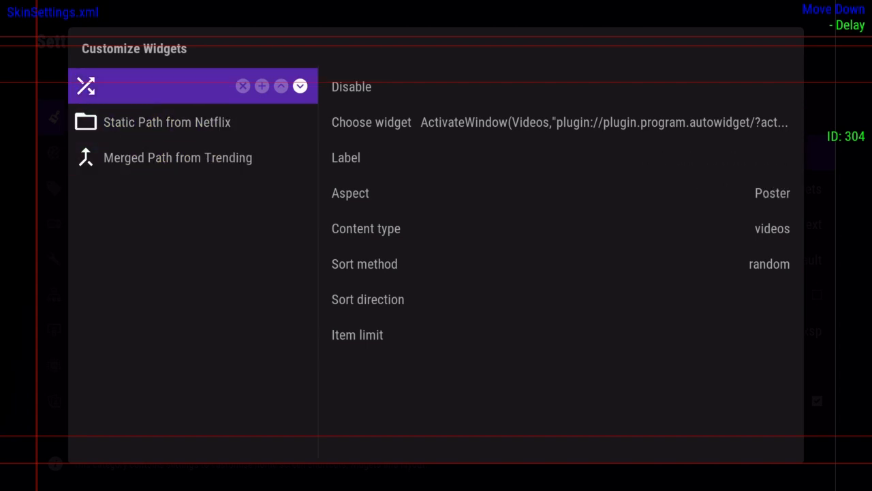
key("Down")
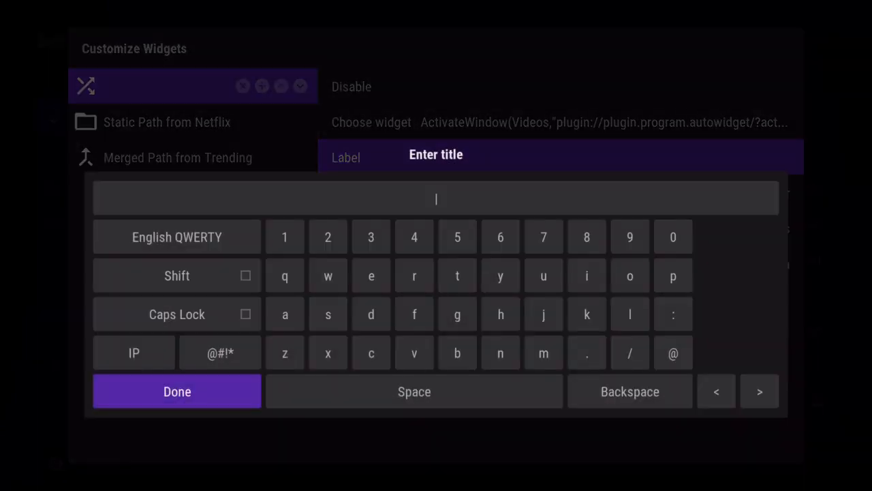
- Set the first widget's label to Movies $INFO[Container(23101).ListItem.Property(autoLabel)] and confirm
type("Movies")
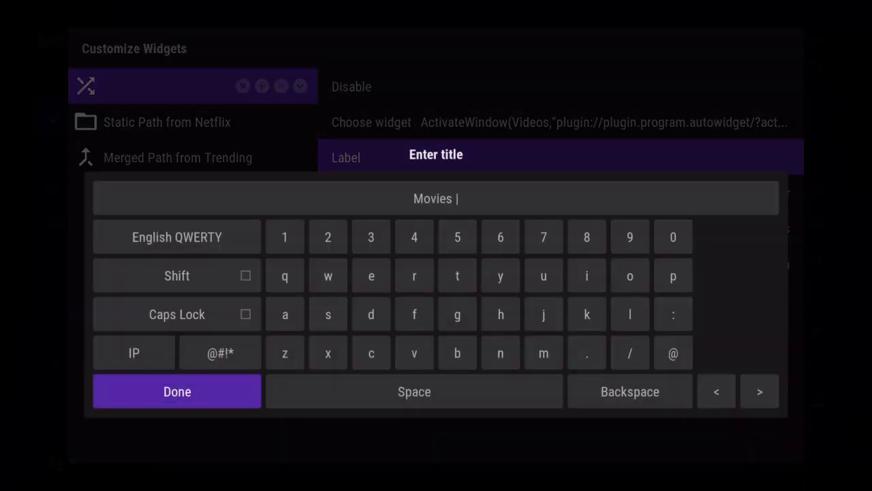
type("$INFO[Container(23101).ListItem.Property(autoLabel")
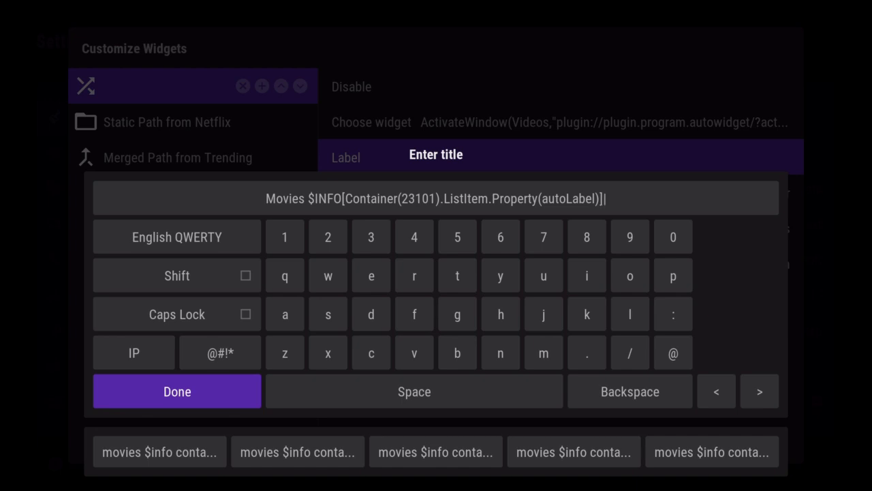
left_click(177, 391)
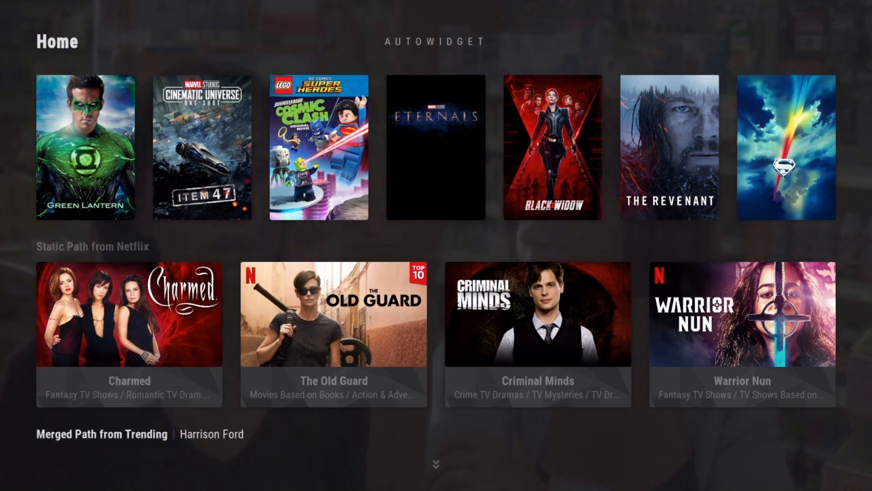
- Scroll down the home screen to check the Cycling Path from Movies heading with Latest HD Releases appended
scroll("down", 3)
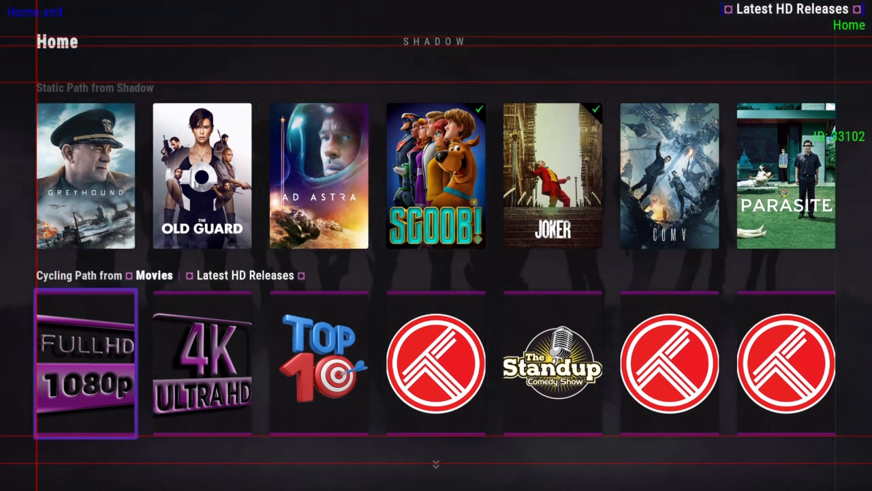
scroll("down", 3)
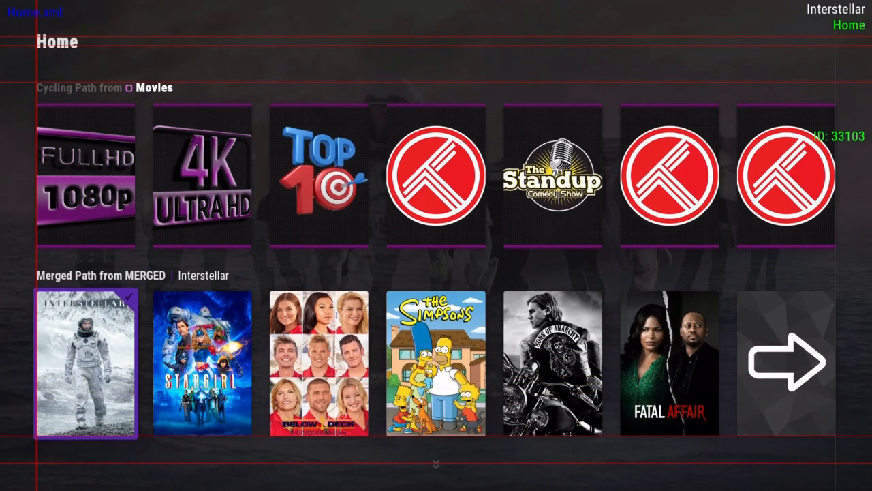